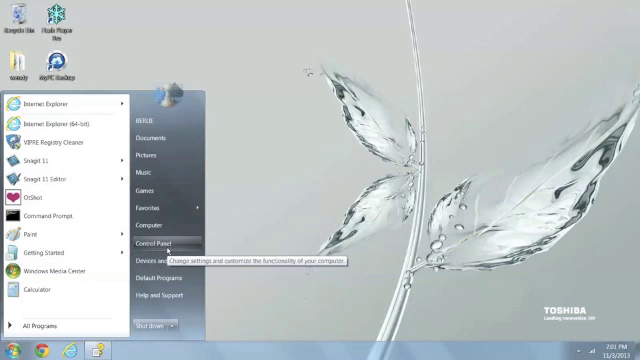
- Enable the Telnet Client feature from Control Panel's Windows features list
click(150, 242)
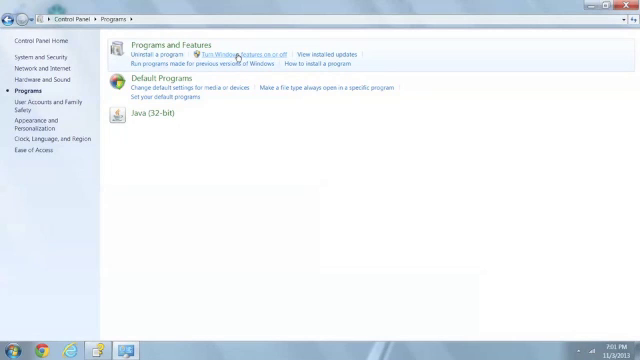
click(240, 54)
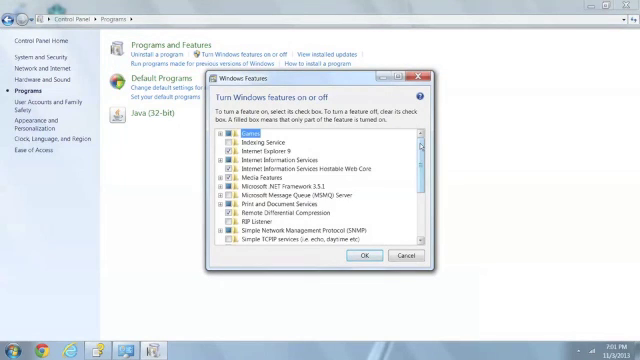
scroll(down, 3)
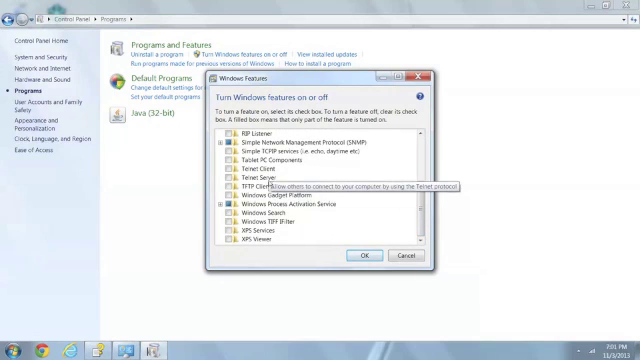
mouse_move(250, 198)
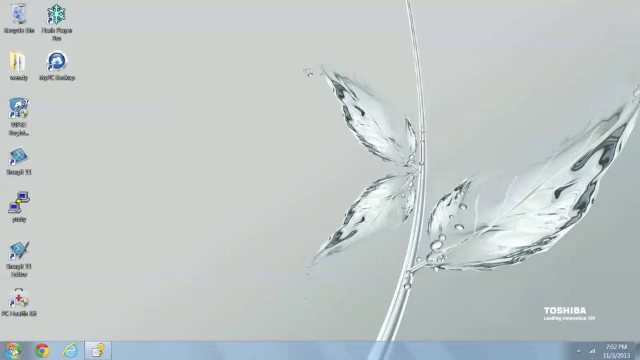
- Launch Command Prompt and run telnet sdf.org to reach the SDF login prompt
click(10, 344)
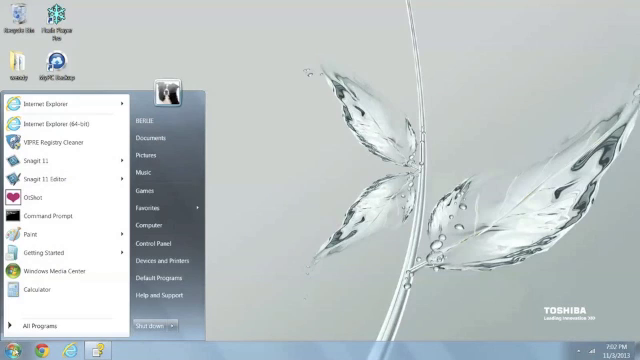
mouse_move(40, 328)
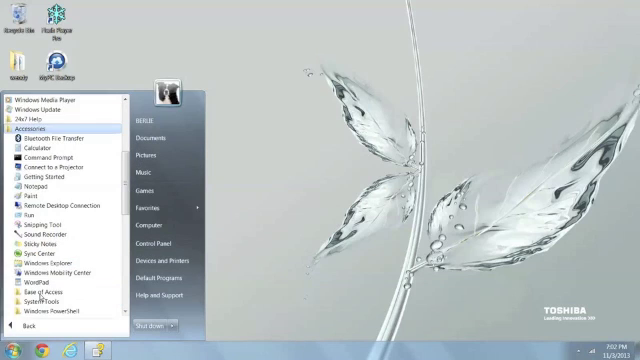
mouse_move(36, 154)
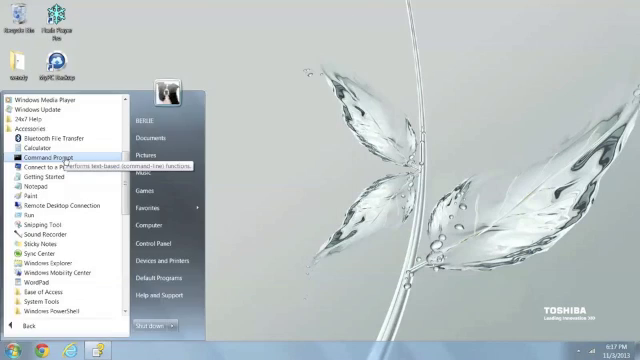
click(48, 156)
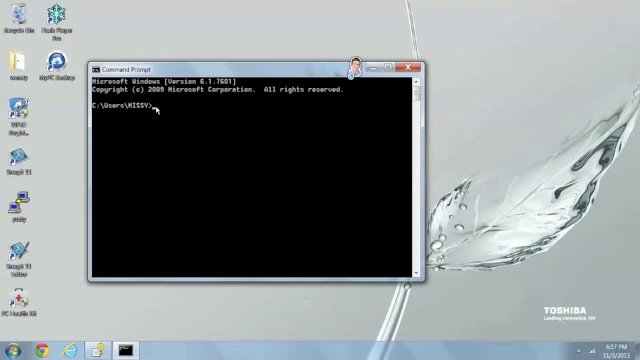
text(ten)
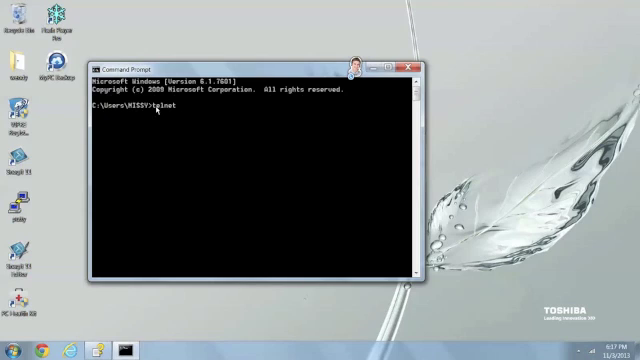
text(sdf)
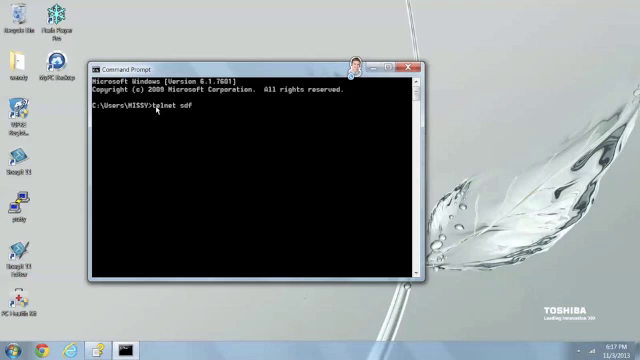
text(.org)
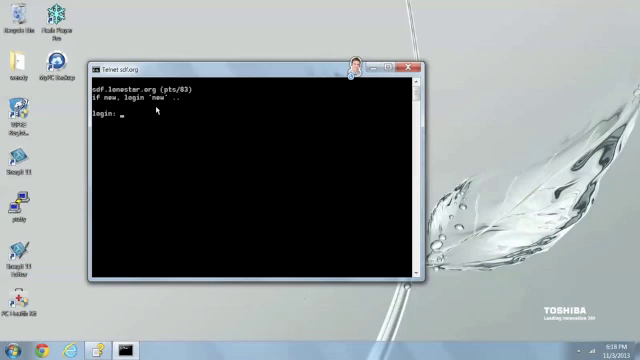
- Log in as 'new', answer NO, pass the Backspace check and decline the guestbook with NO
text(new)
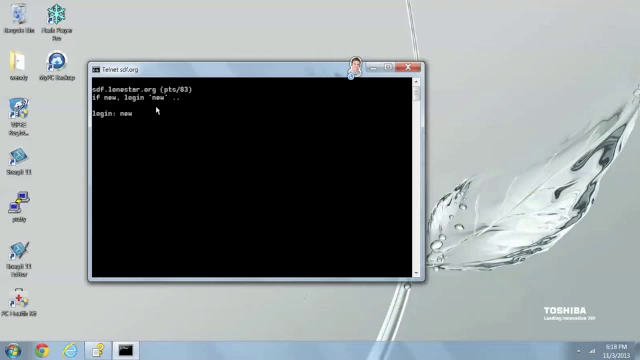
key(Return)
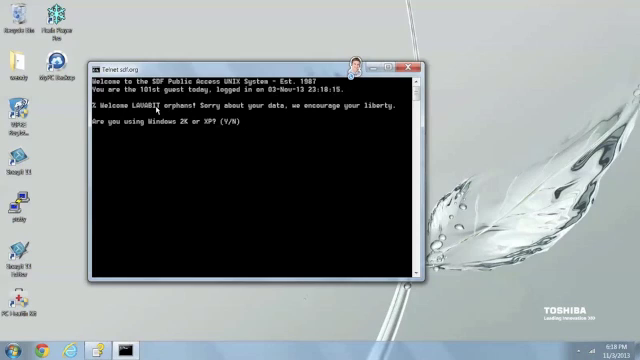
text(NO)
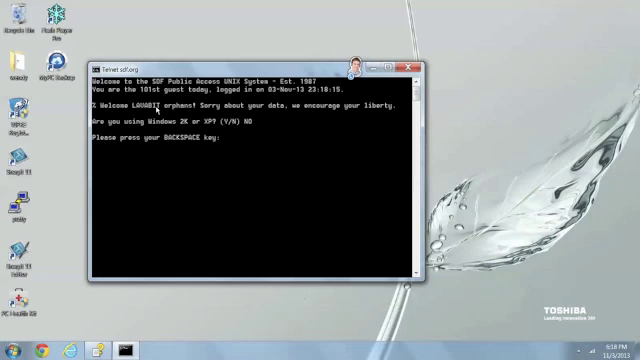
key(Backspace)
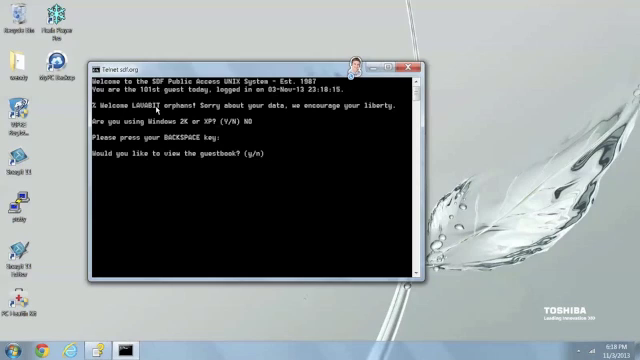
text(NO)
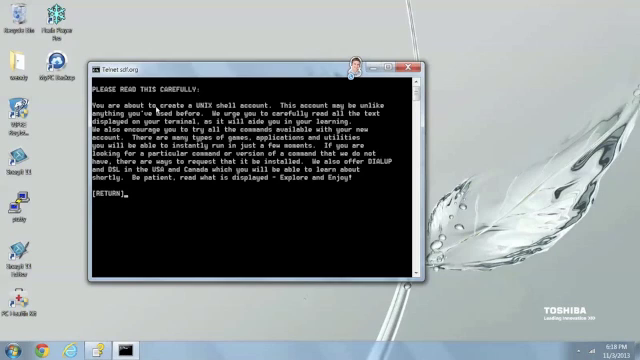
- Continue past the notice and submit 'barstowcollege' as the new account's login name
key(Return)
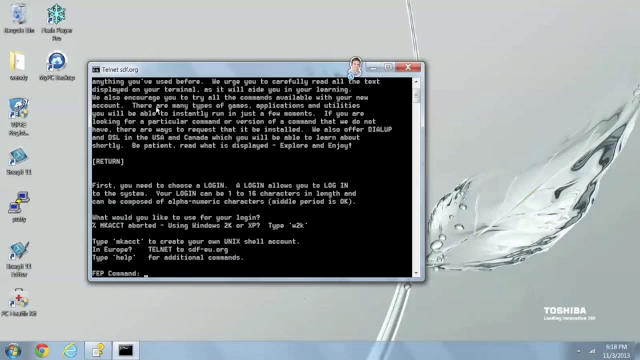
text(m)
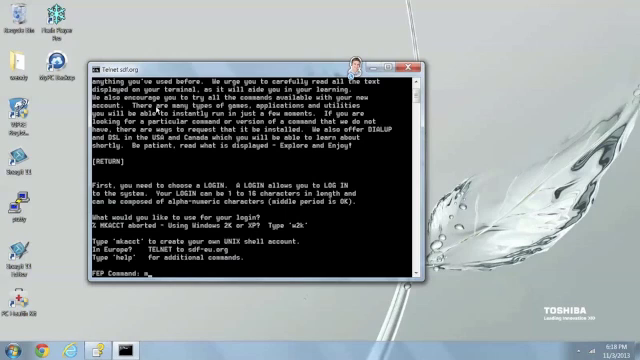
text(ka)
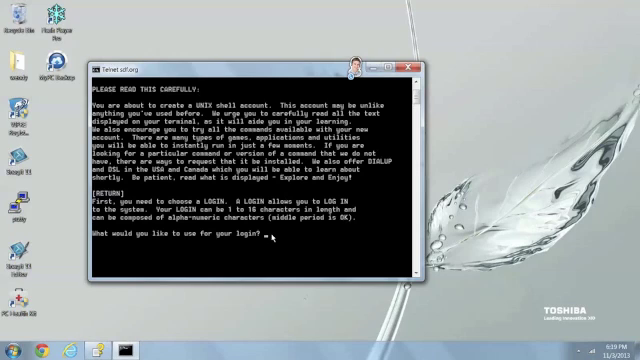
text(bartowsk)
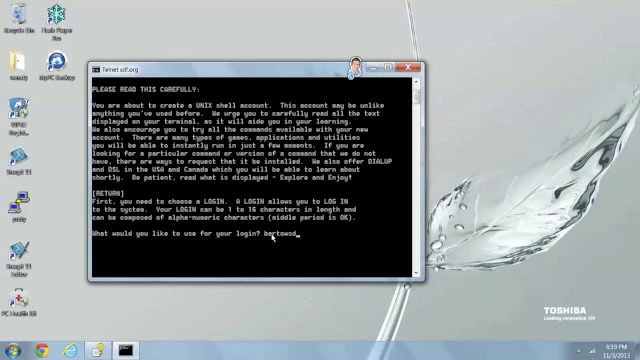
text(f)
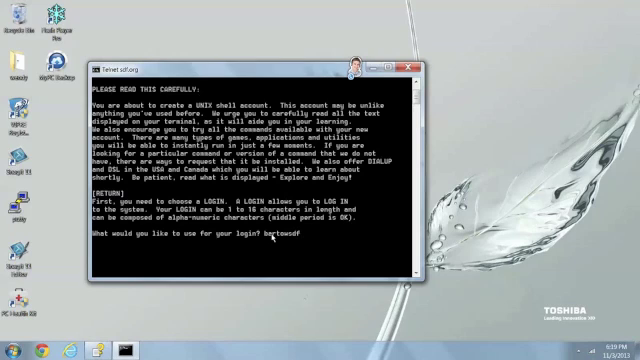
key(Return)
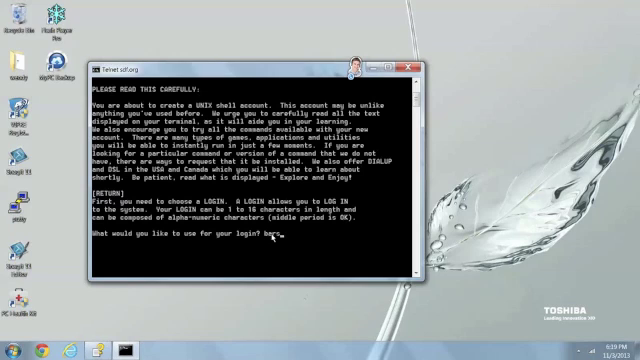
text(barstowcolleg)
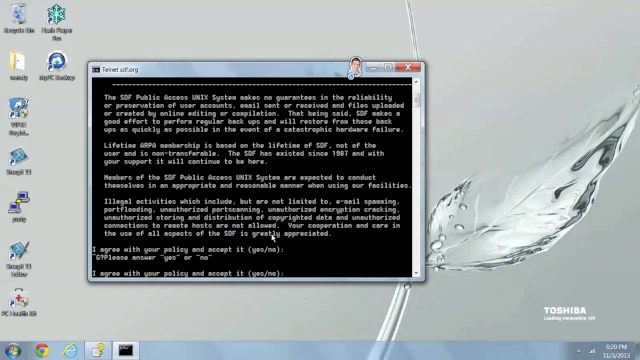
- Agree to the policies with y, enter the name wendy and answer the questionnaire items NO
text(y)
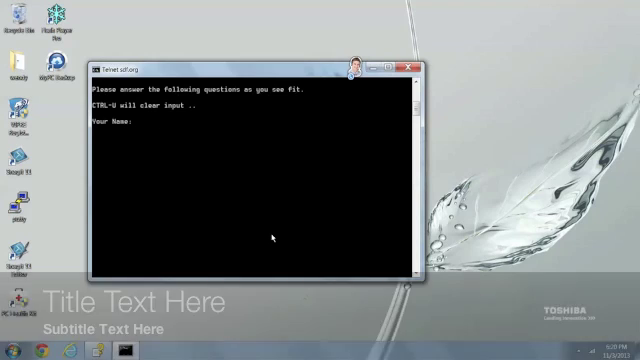
click(148, 128)
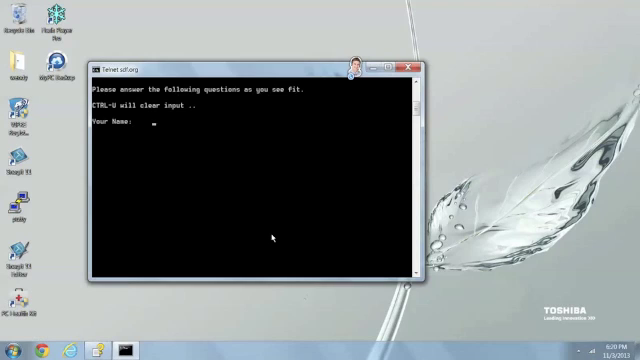
text(wendy)
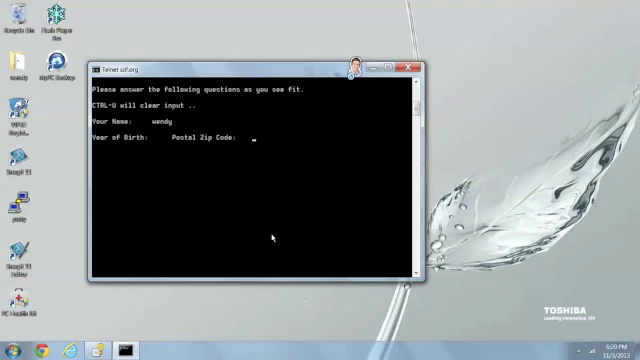
key(Return)
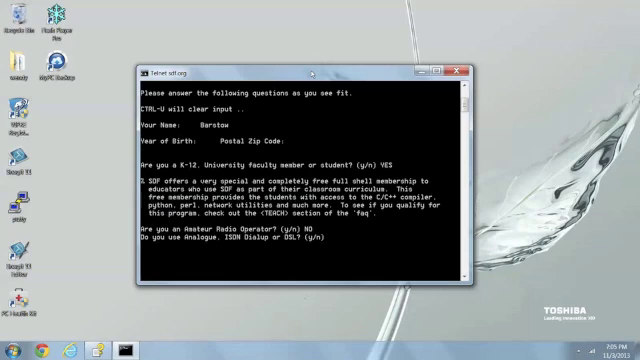
text(NO)
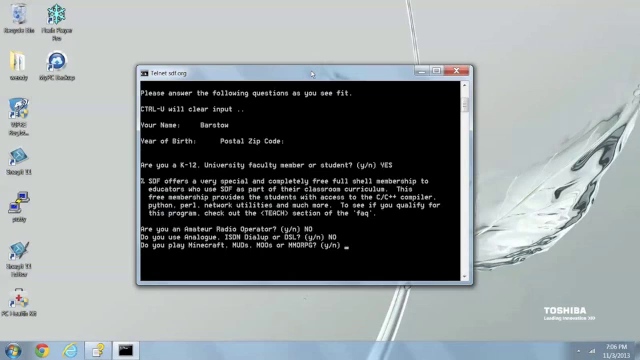
text(NO)
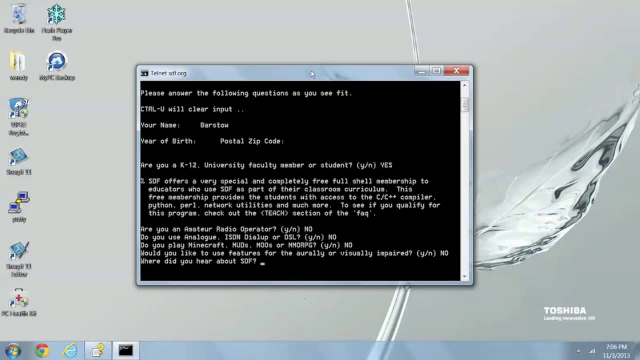
text(Barso)
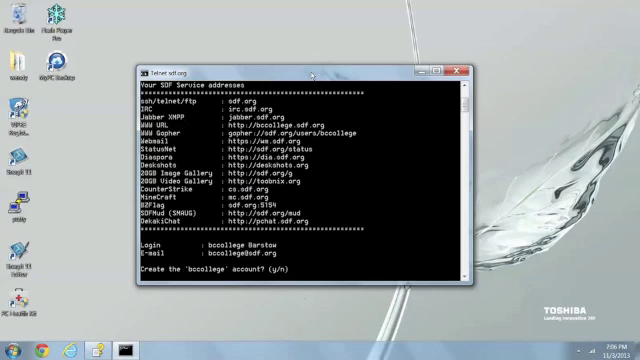
- Answer YES to create barstowcollege and submit the new password twice
text(YES)
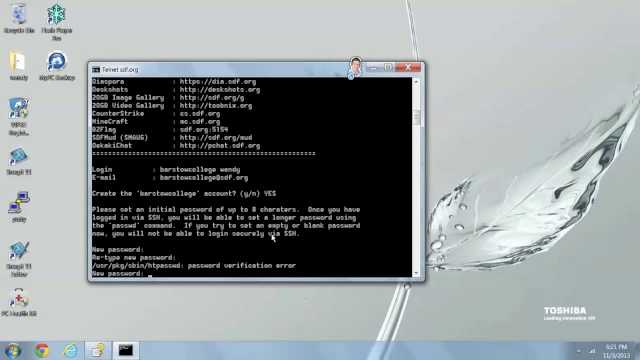
key(Return)
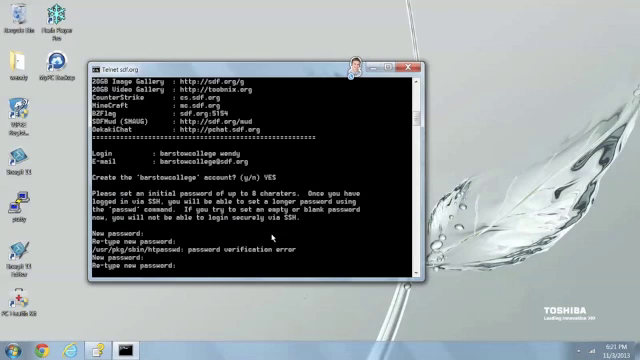
key(Return)
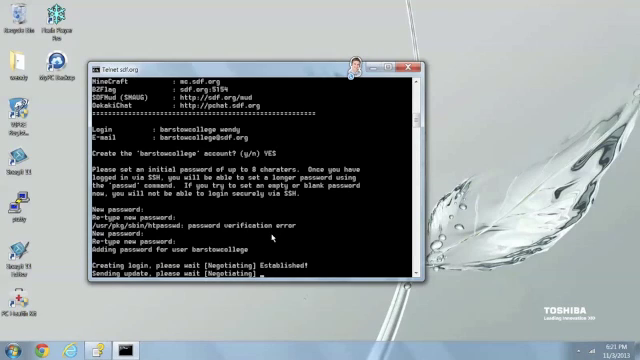